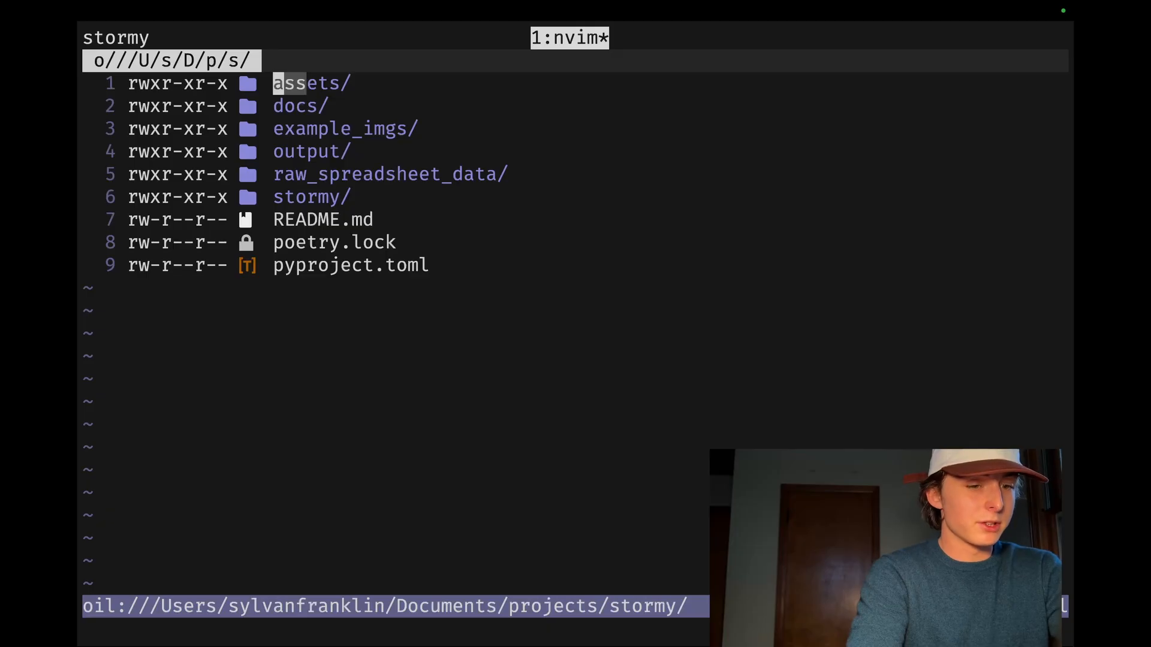
# - Open ~/.config/scripts/open_github.sh in Neovim and move to its remote-url check lines
pyautogui.press('cmd+space')
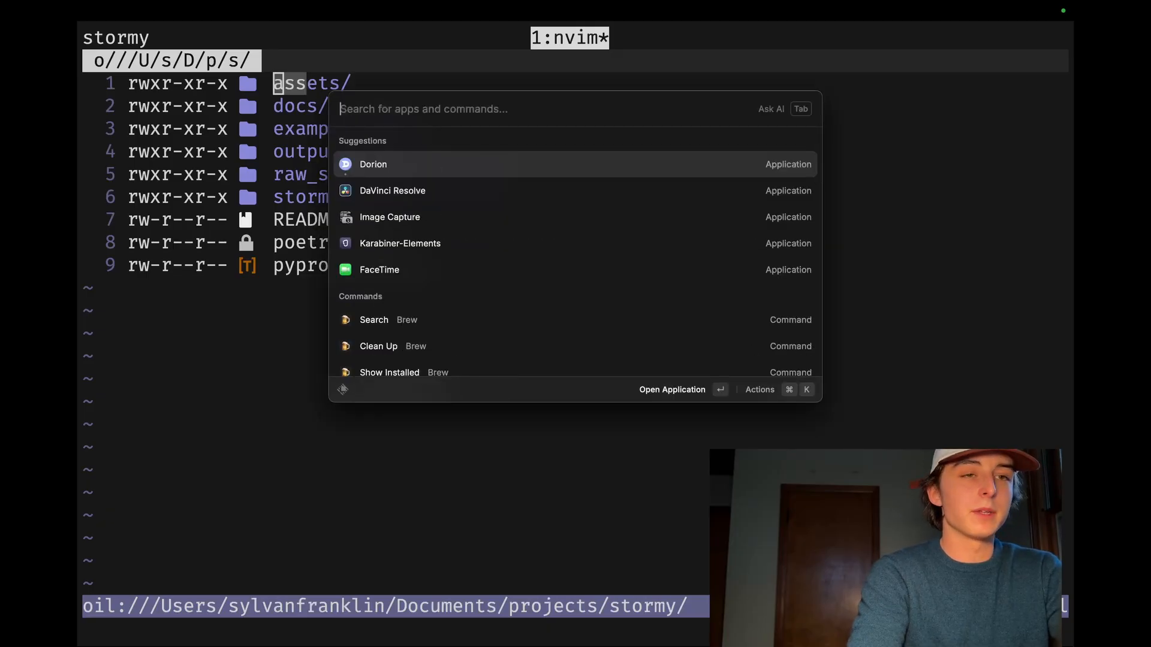
pyautogui.press('Escape')
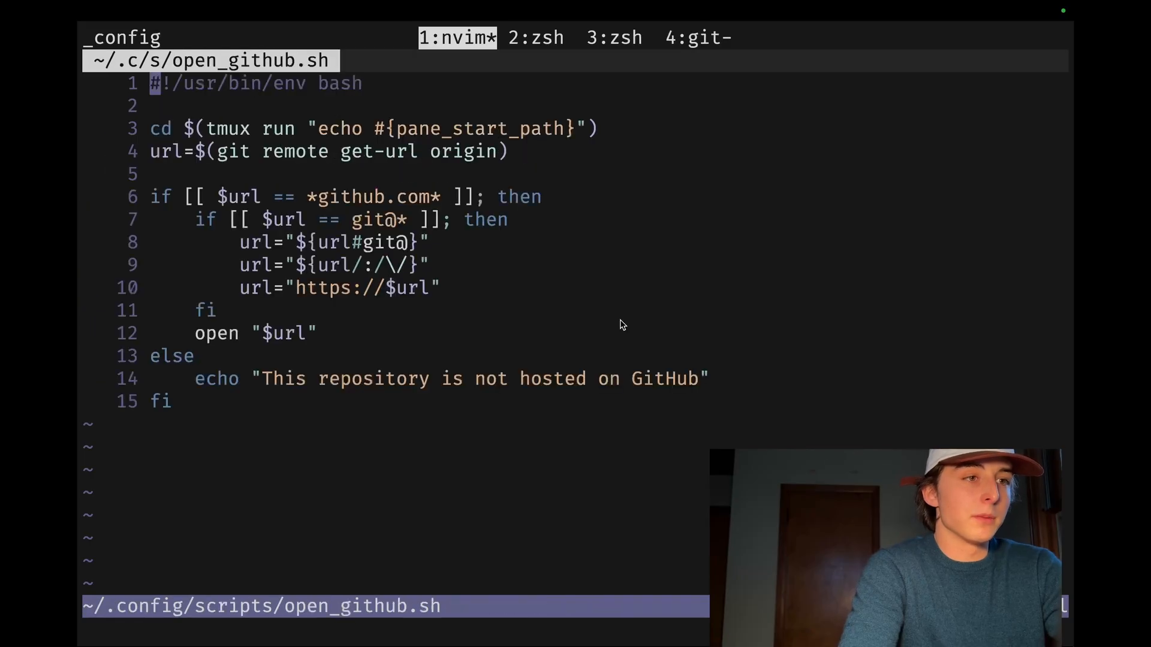
pyautogui.press('V')
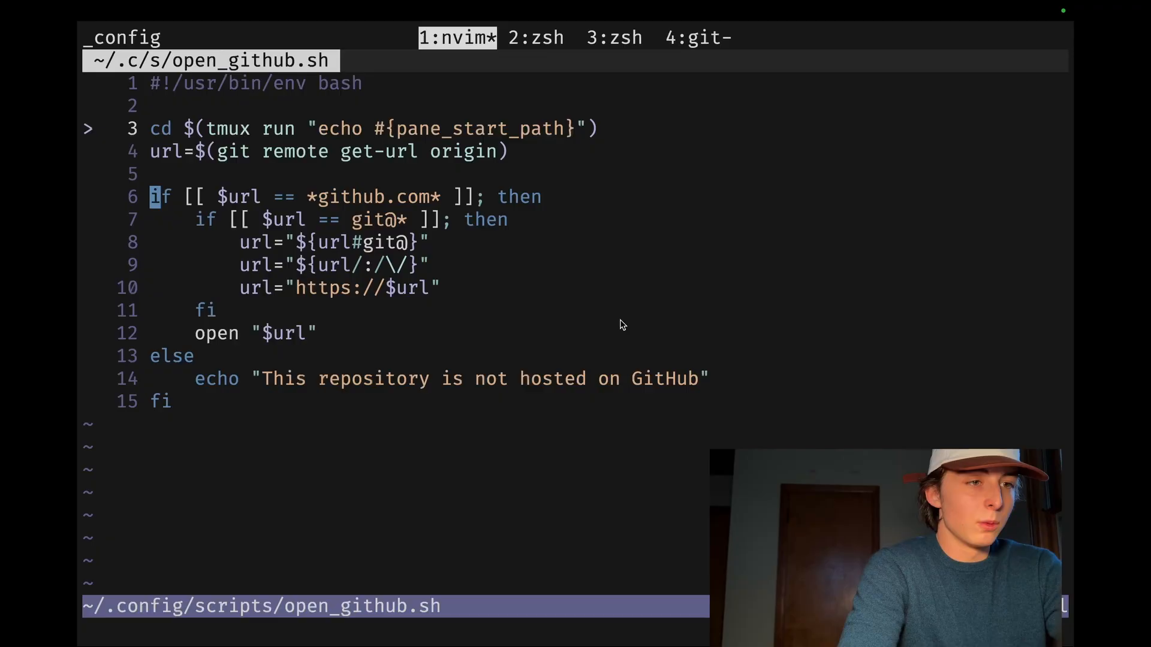
pyautogui.press('j')
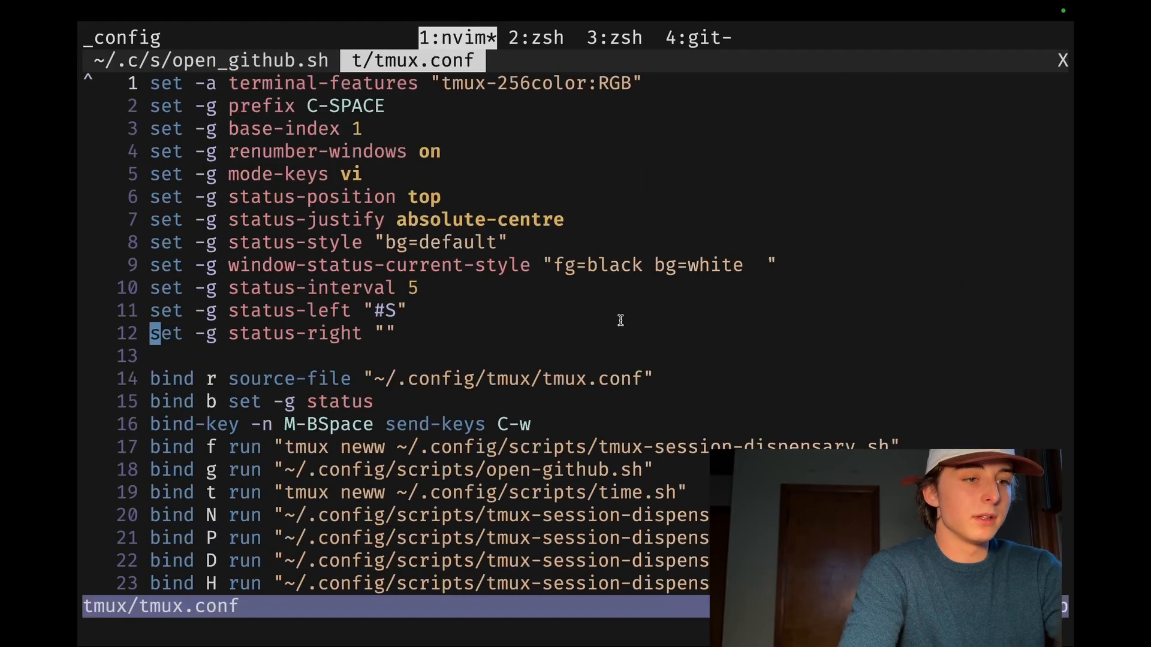
# - Search /github in tmux.conf to land on the 'bind g run' line for the script
pyautogui.write('/github')
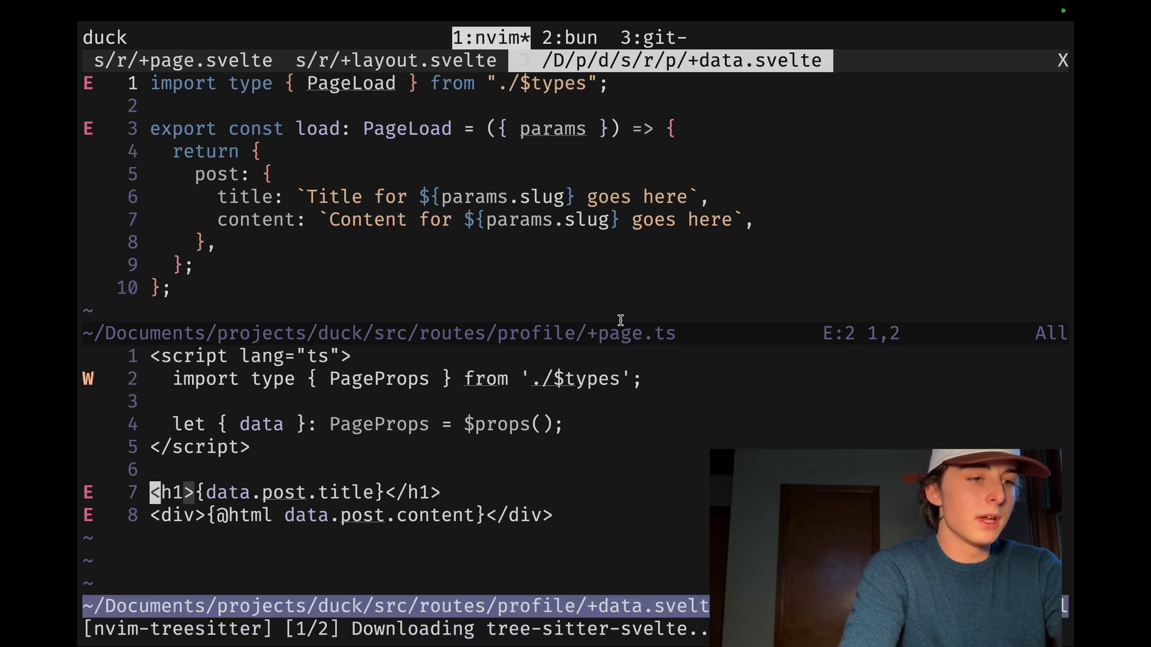
# - Run :restart in the duck session so nvim-treesitter installs the tree-sitter-svelte parser
pyautogui.write(':reastrt')
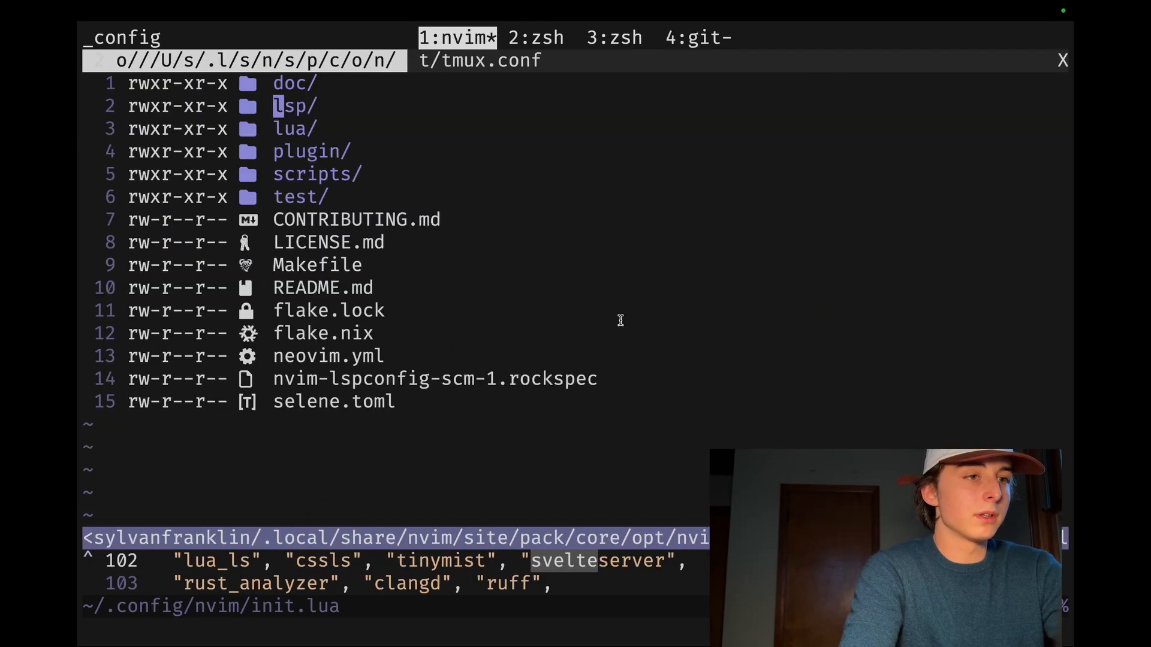
# - Search /svelte in init.lua and fix the svelteserver entry in vim.lsp.enable
pyautogui.write('/svelte')
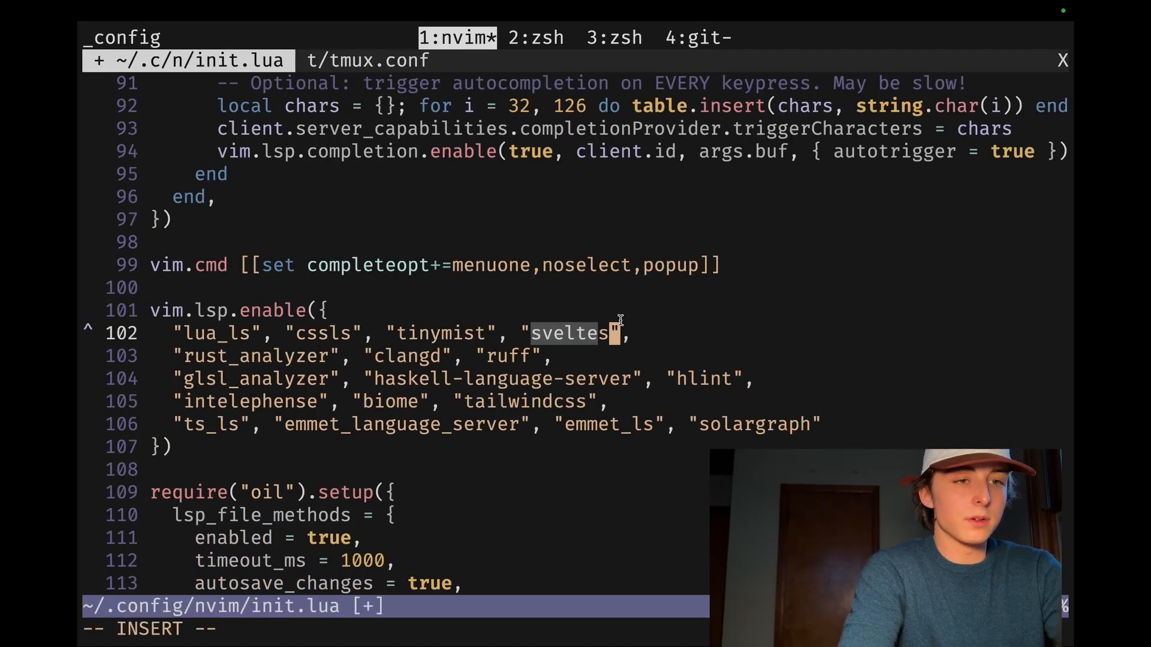
pyautogui.press('Escape')
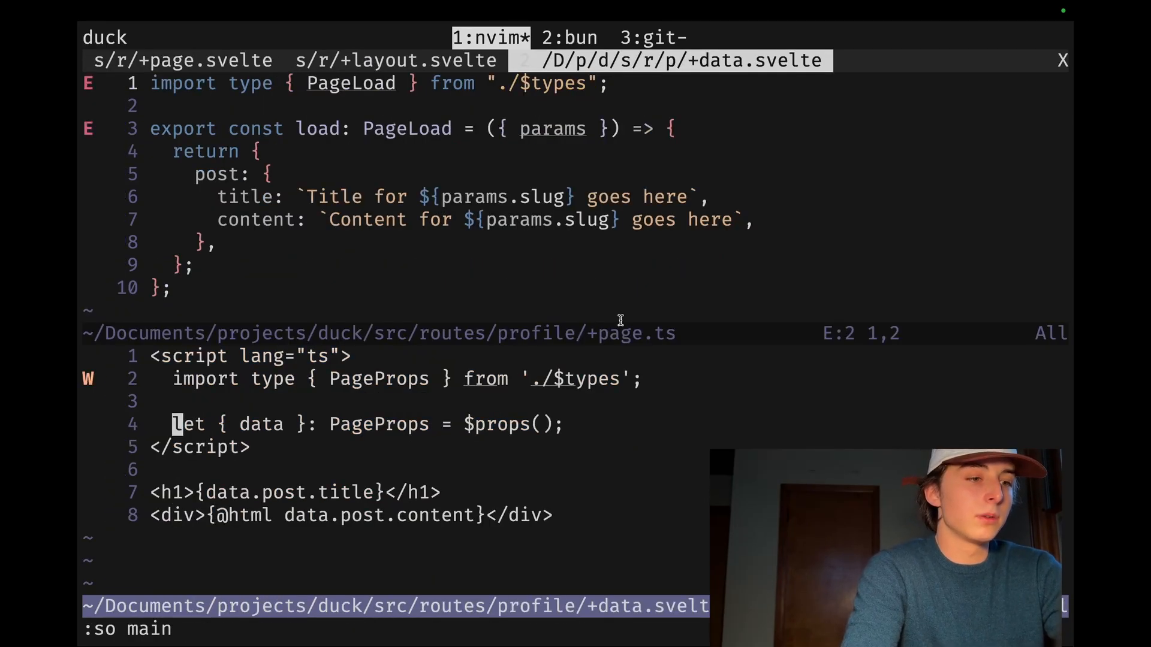
# - Set the +data.svelte buffer's filetype with :se ft=svelte
pyautogui.write('se')
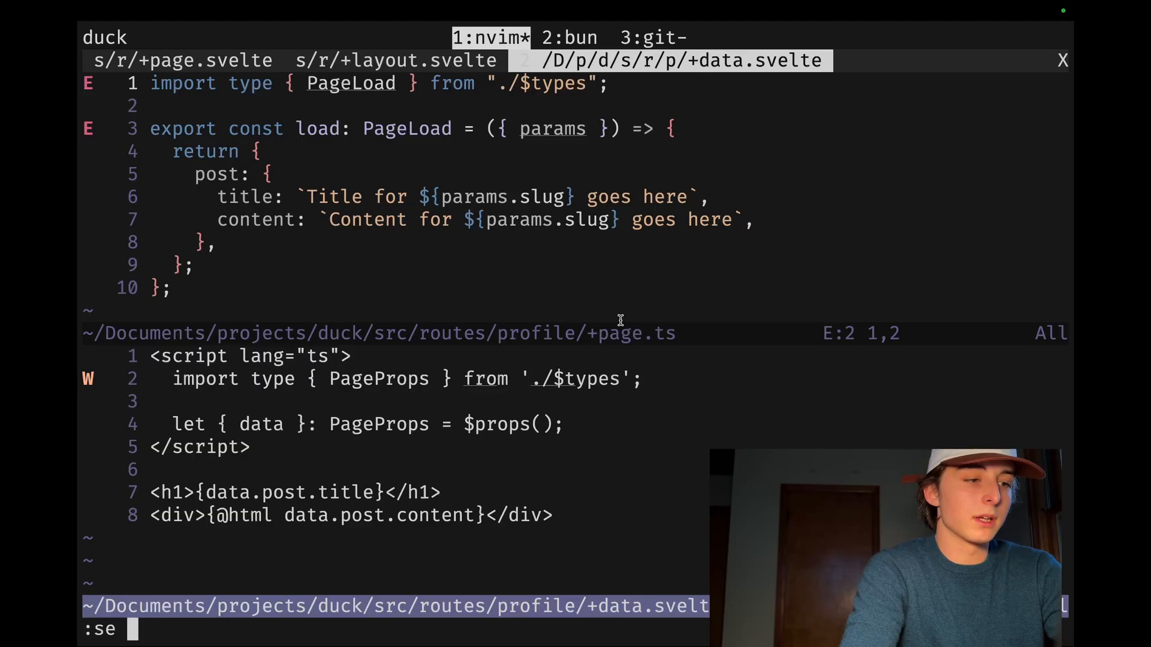
pyautogui.write('ft=svt')
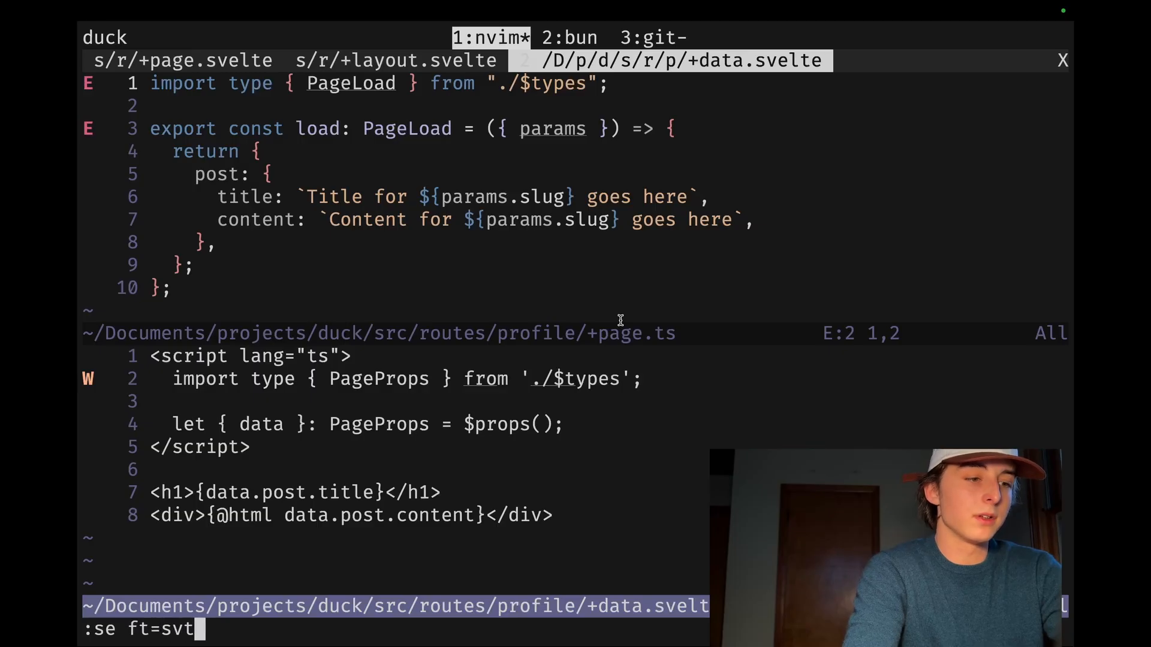
pyautogui.write('elte')
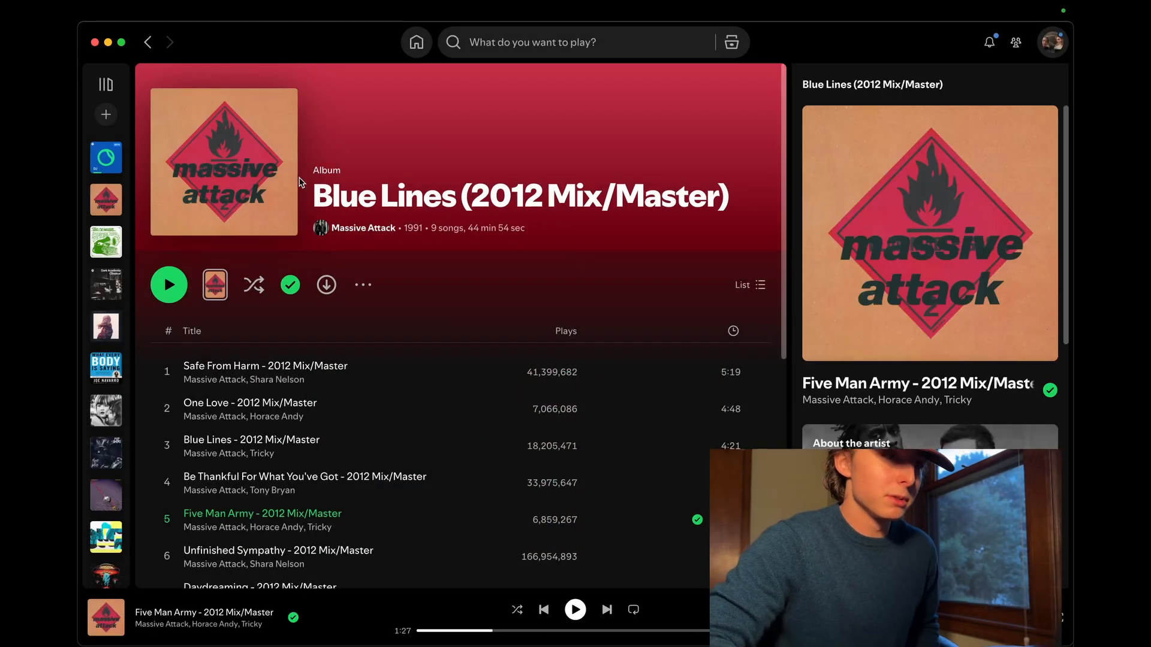
pyautogui.scroll(-3)
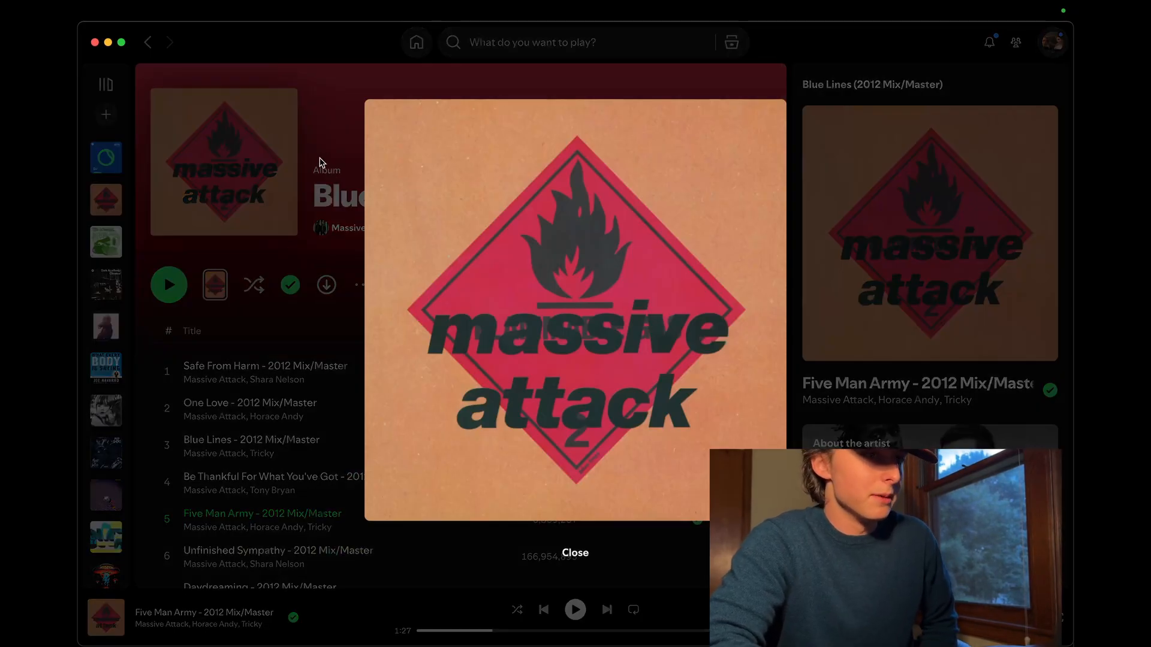
pyautogui.click(575, 552)
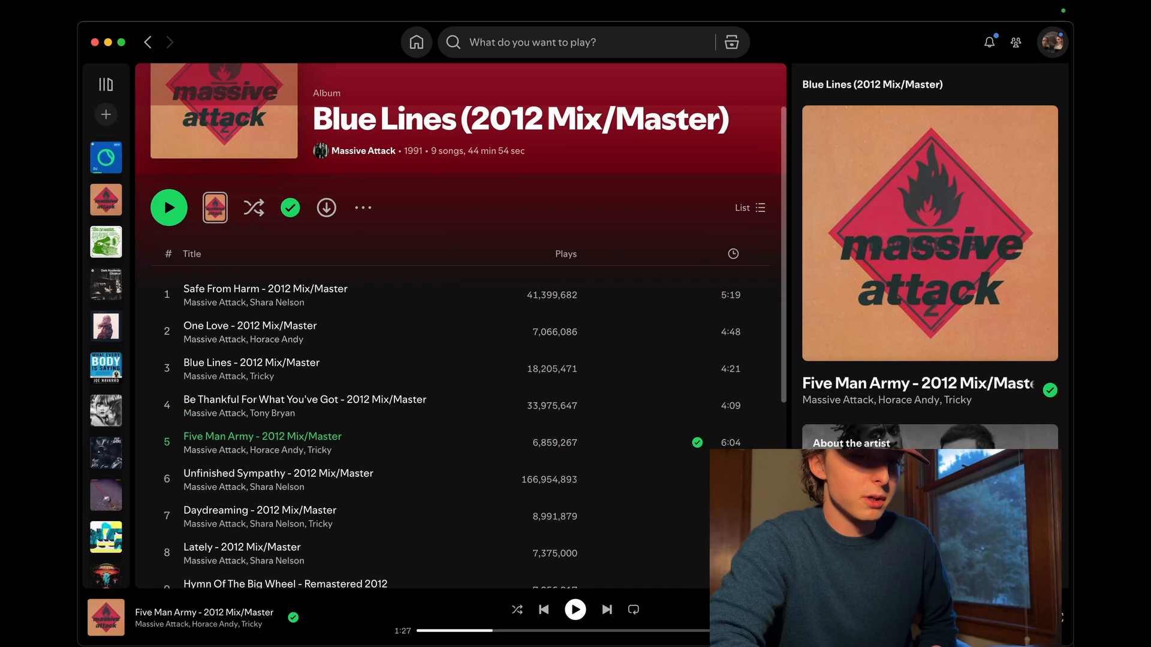